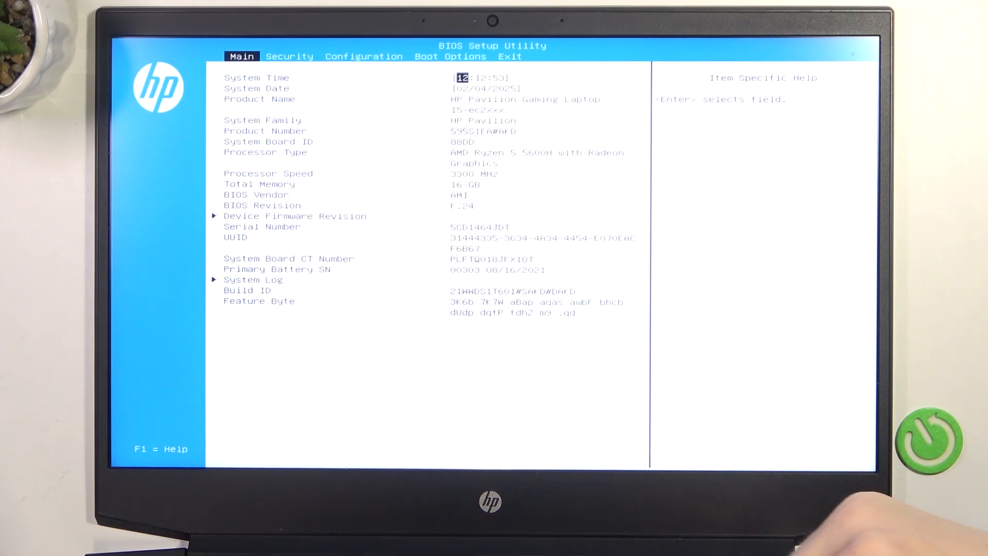
# Switch from Main to the Boot Options tab, where USB Boot reads Enabled.
pyautogui.click(449, 56)
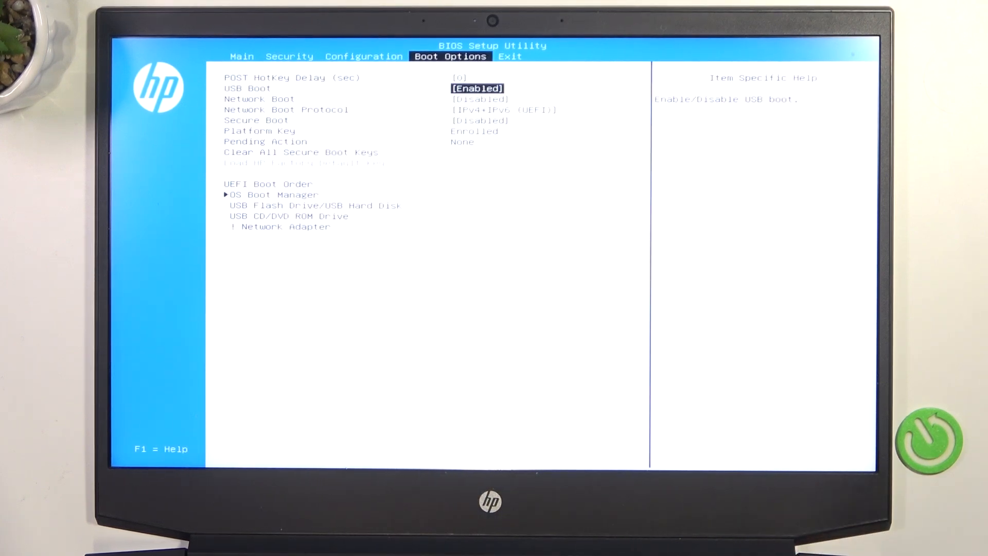
pyautogui.click(476, 89)
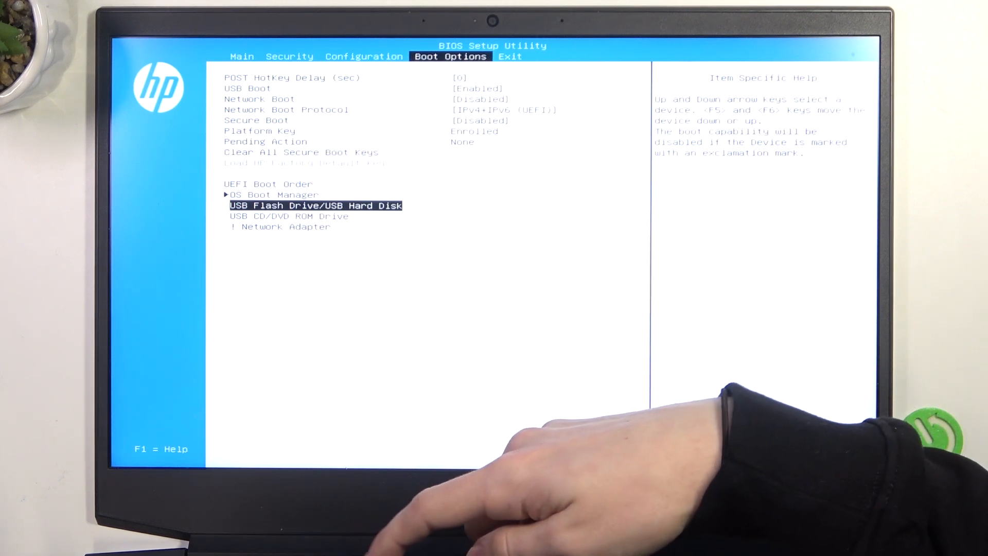
# Move USB Flash Drive/USB Hard Disk one place down, below USB CD/DVD ROM Drive.
pyautogui.press('F6')
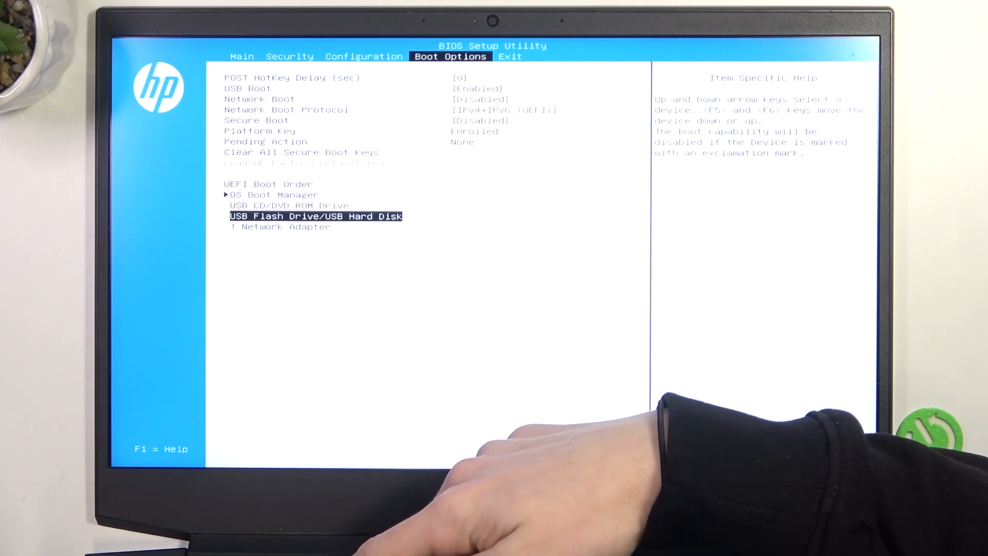